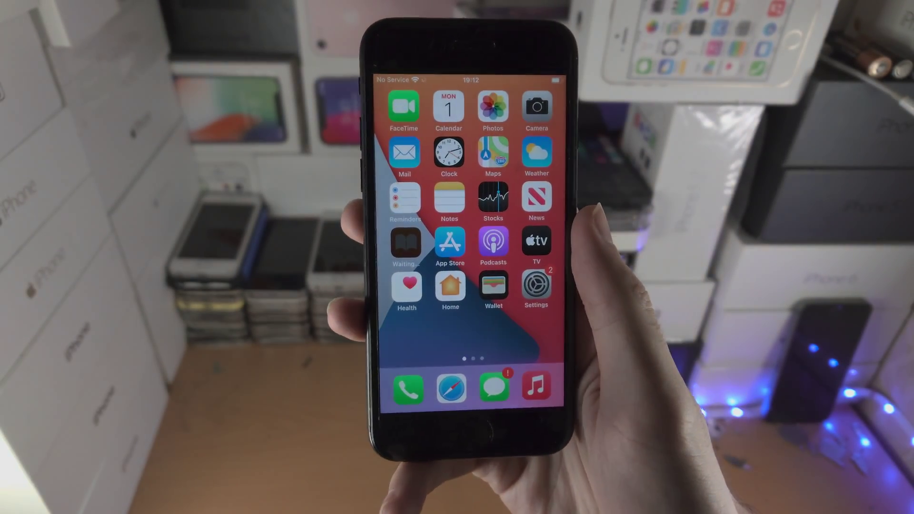
- Launch Settings from the home screen to reach the main settings list
left_click(535, 286)
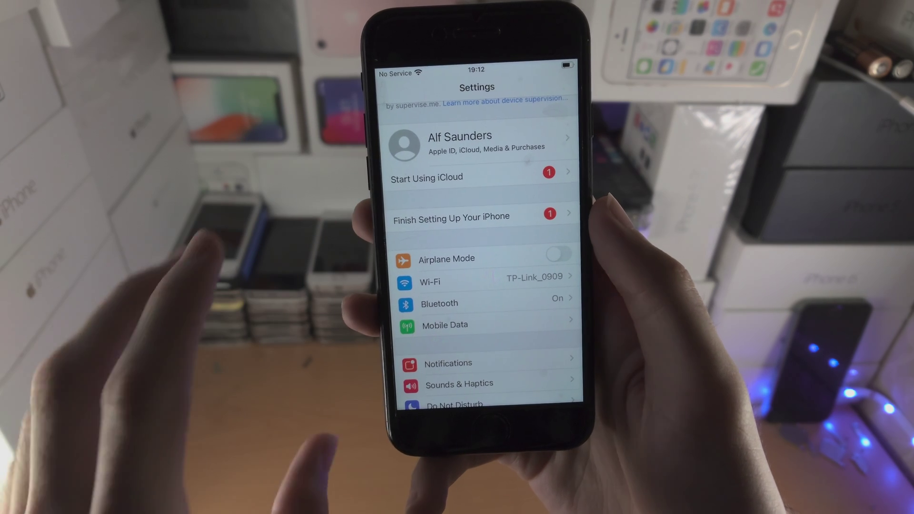
- Choose Start Using iCloud and confirm Continue so iCloud setup begins for the signed-in Apple ID
left_click(477, 142)
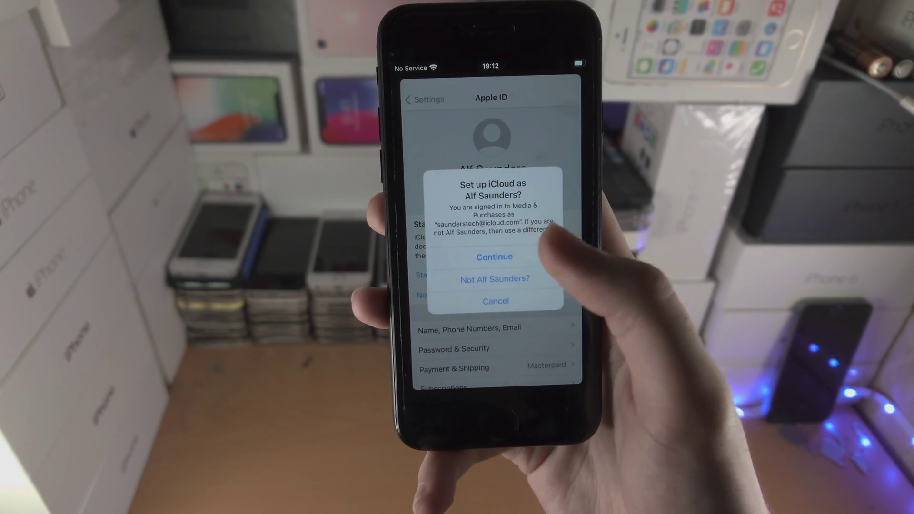
left_click(494, 257)
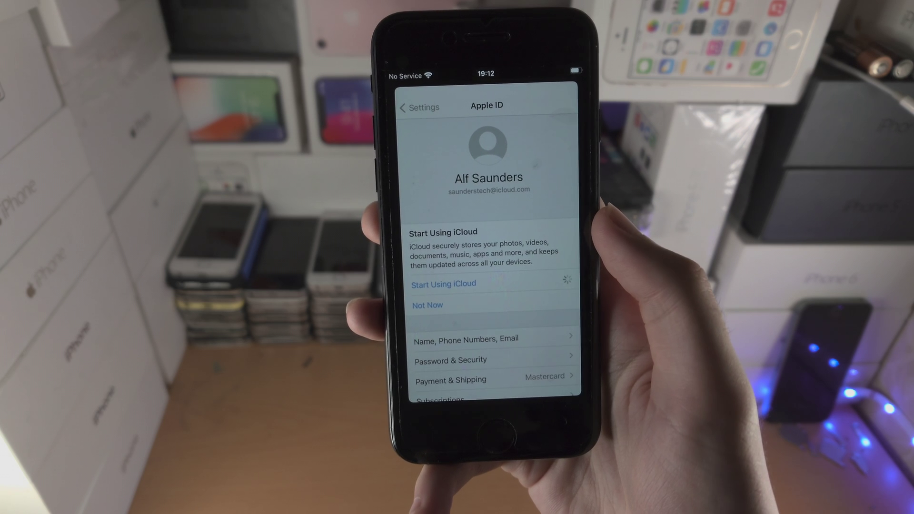